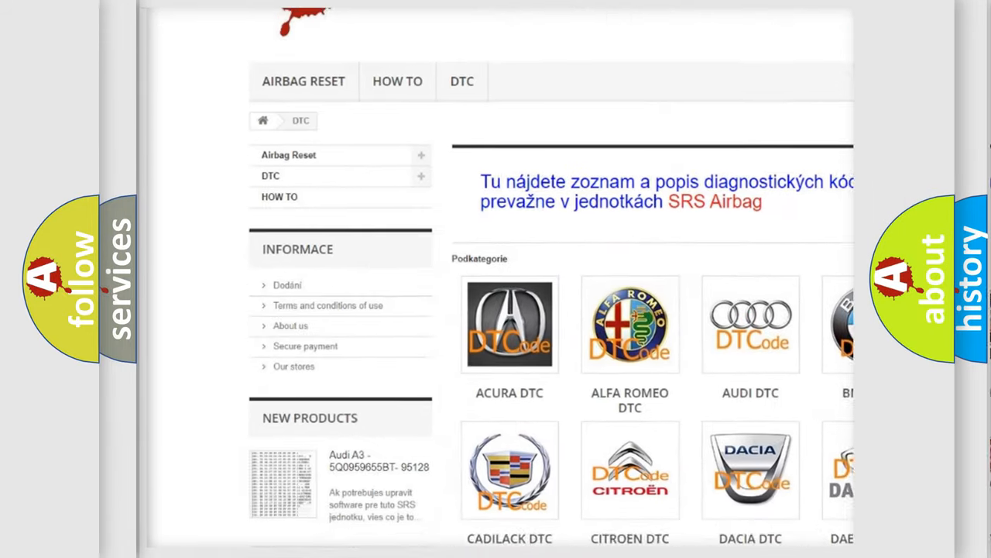
{"action": "scroll", "scroll_direction": "down", "scroll_amount": 3}
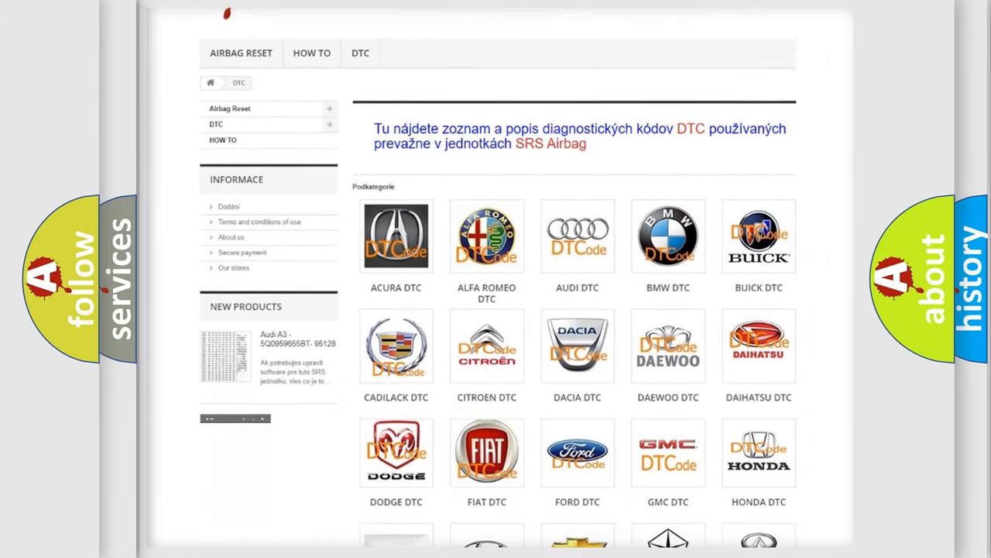
{"action": "scroll", "scroll_direction": "down", "scroll_amount": 3}
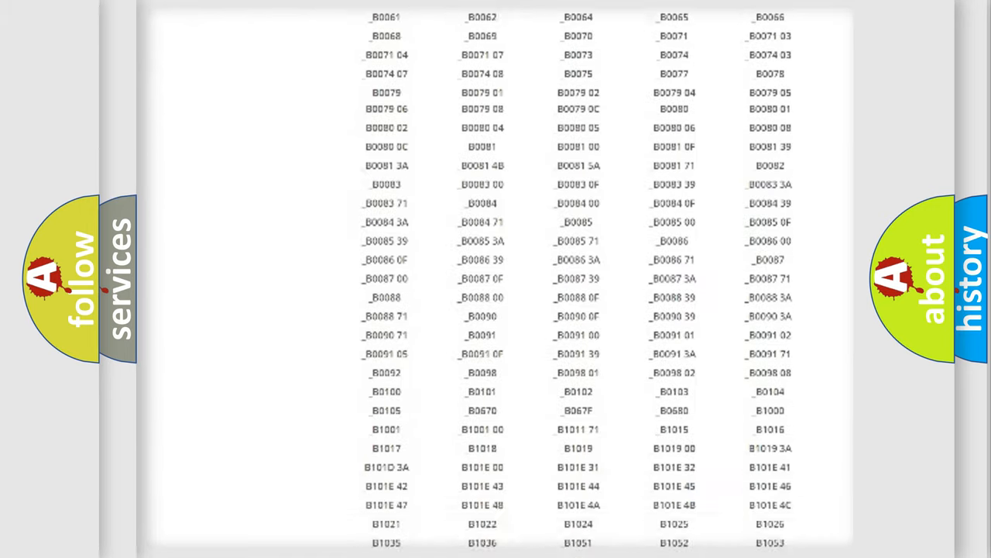
{"action": "scroll", "scroll_direction": "up", "scroll_amount": 3}
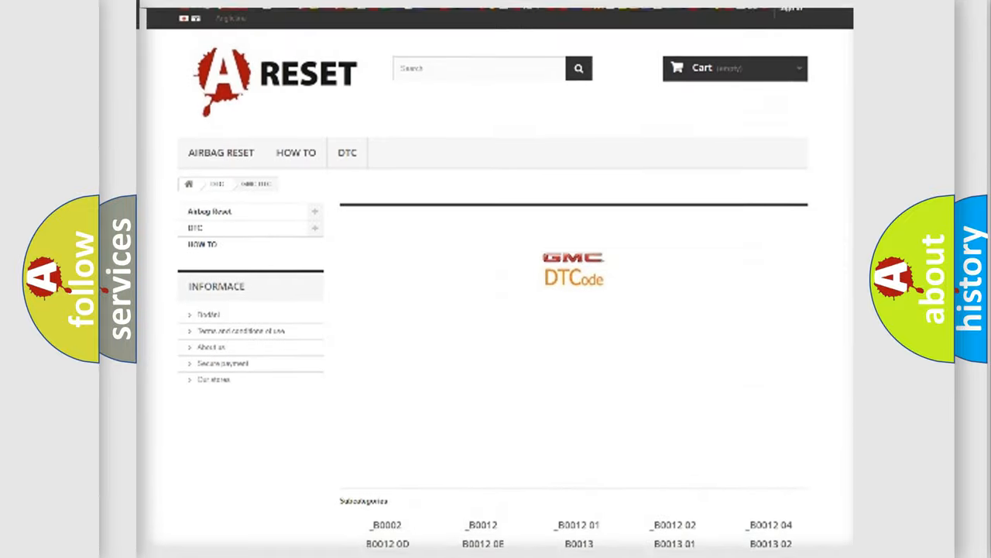
{"action": "scroll", "scroll_direction": "up", "scroll_amount": 3}
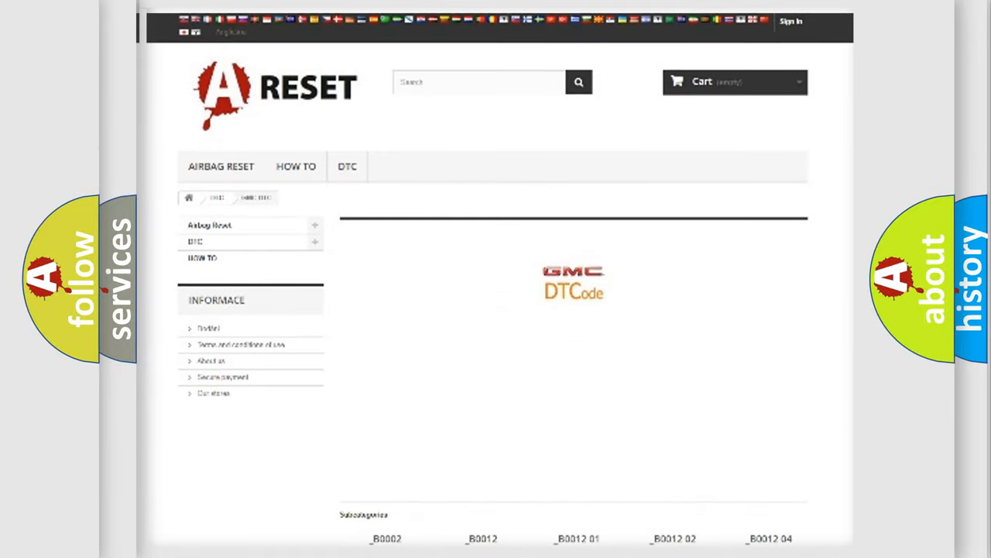